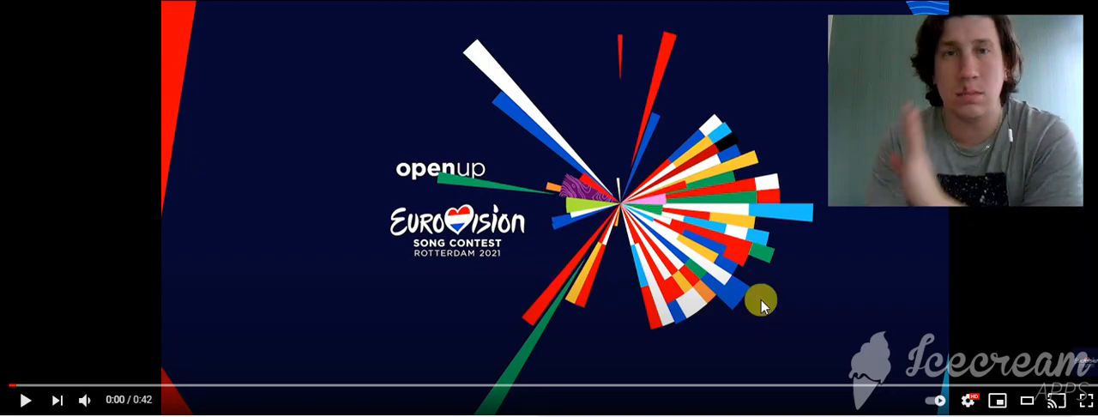
- Start the Eurovision 2021 teaser from the beginning and let it run to 0:34
left_click(26, 400)
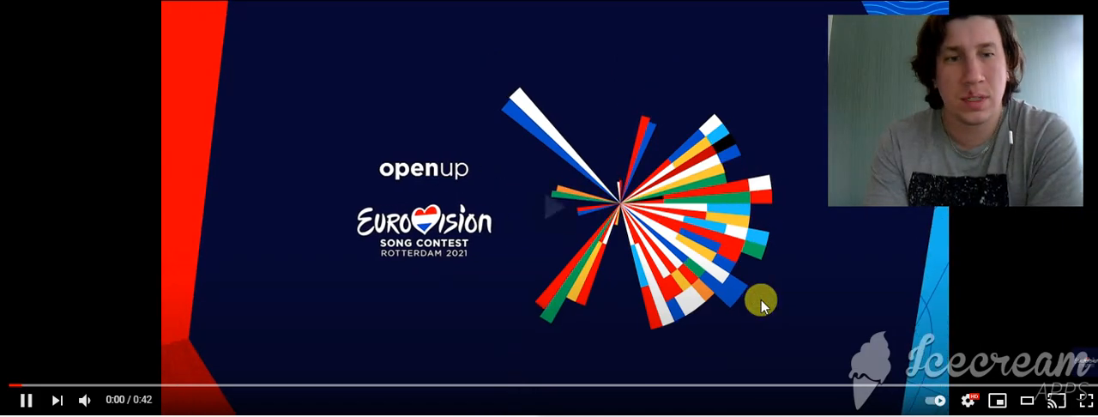
left_click(86, 400)
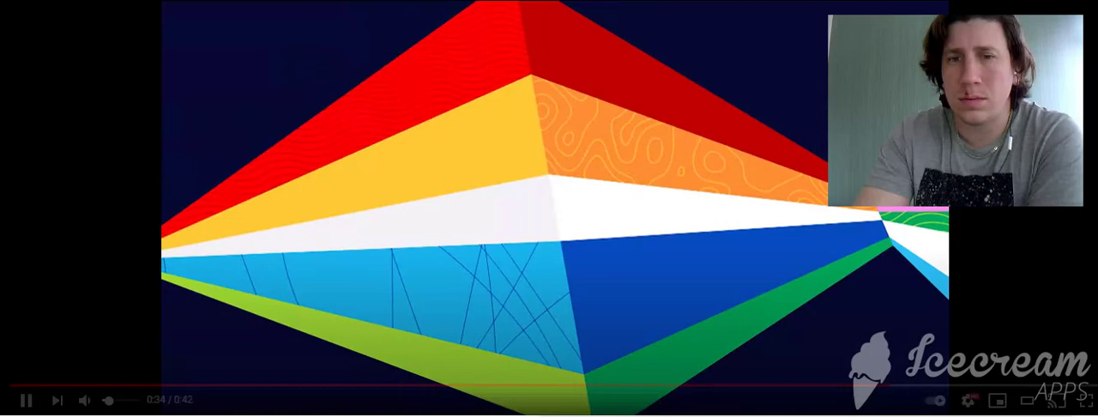
- Pause the teaser at 0:34 of its 0:42 length
left_click(24, 399)
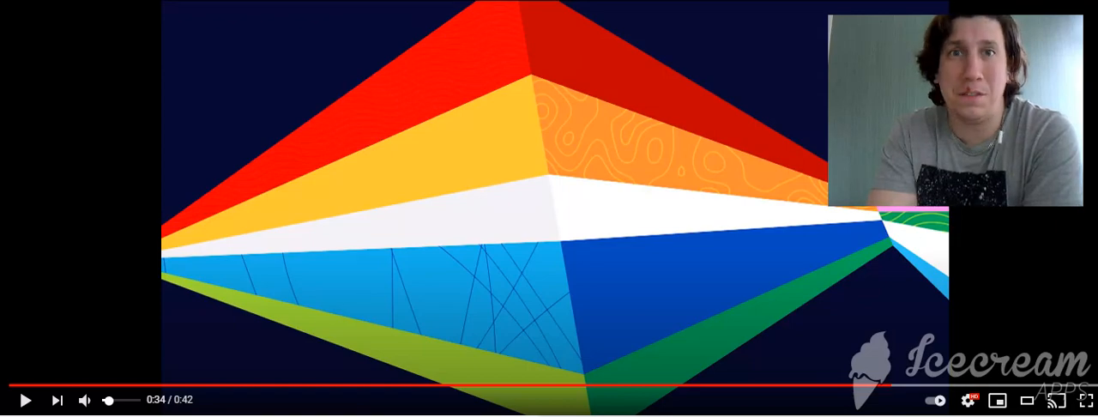